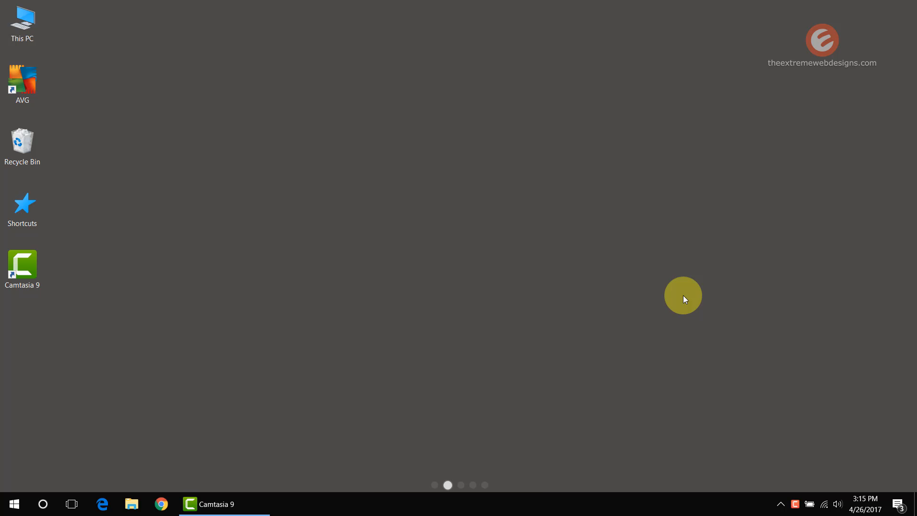
pyautogui.moveTo(275, 363)
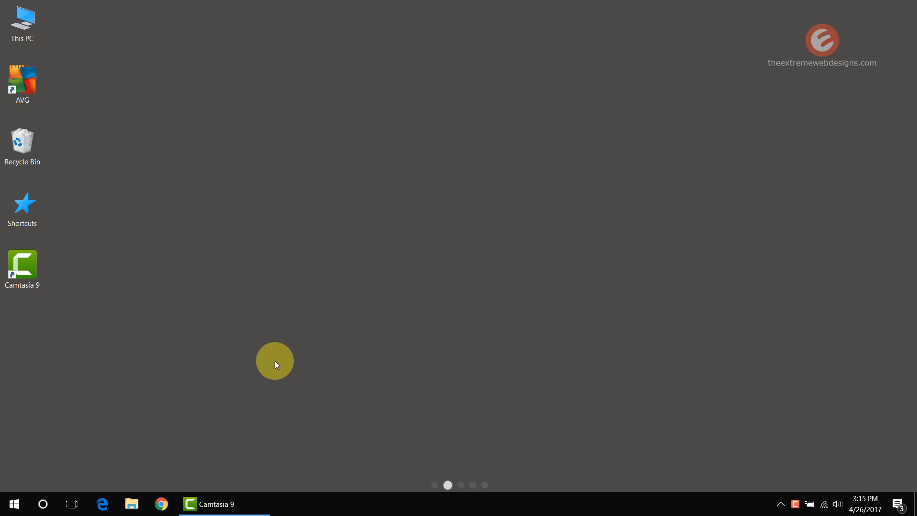
pyautogui.moveTo(34, 483)
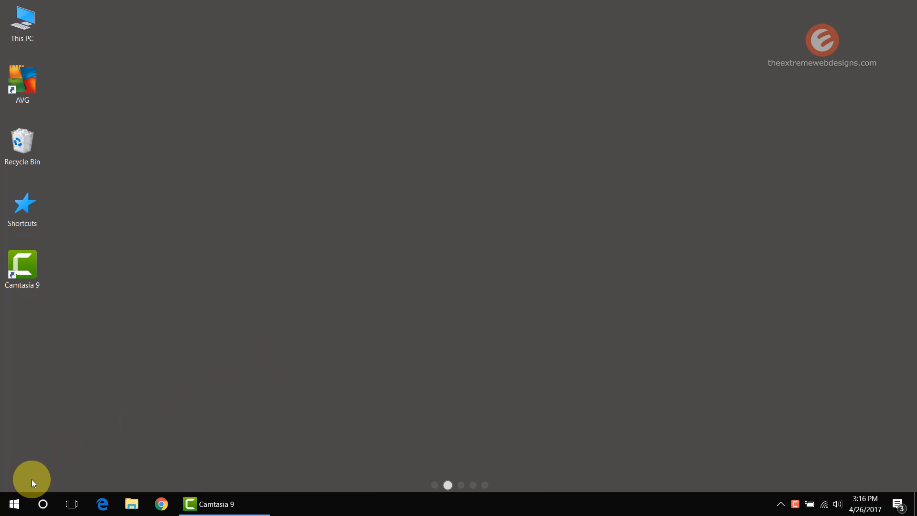
# - Launch Disk Management via Start search "par", maximize it and select the D (D:) partition
pyautogui.click(13, 503)
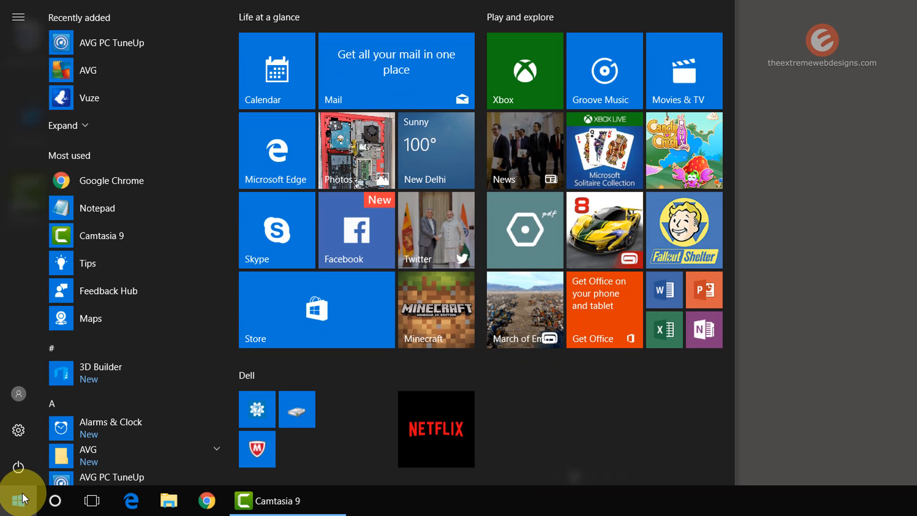
pyautogui.write('partitio')
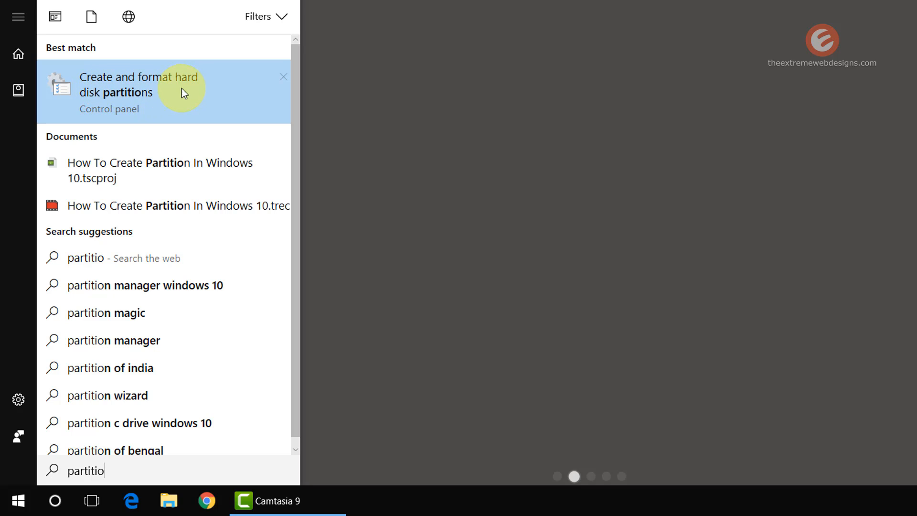
pyautogui.click(140, 84)
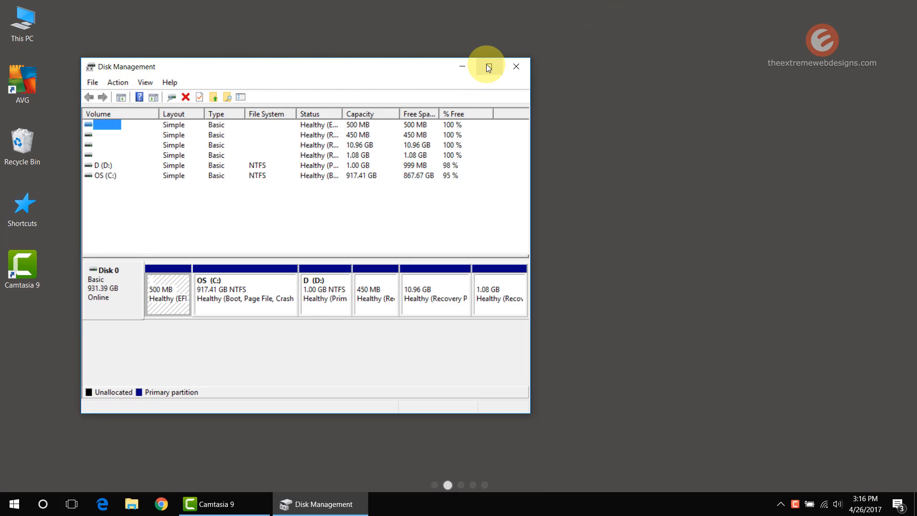
pyautogui.click(486, 65)
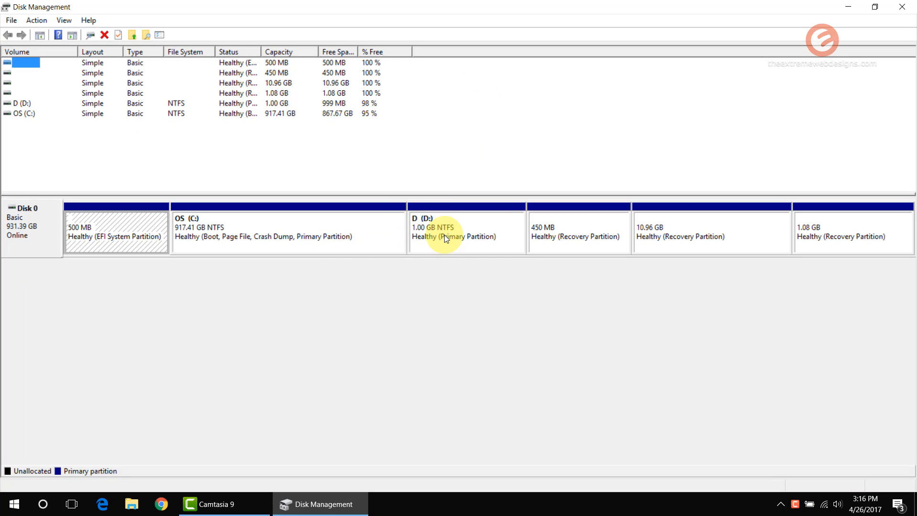
pyautogui.click(444, 231)
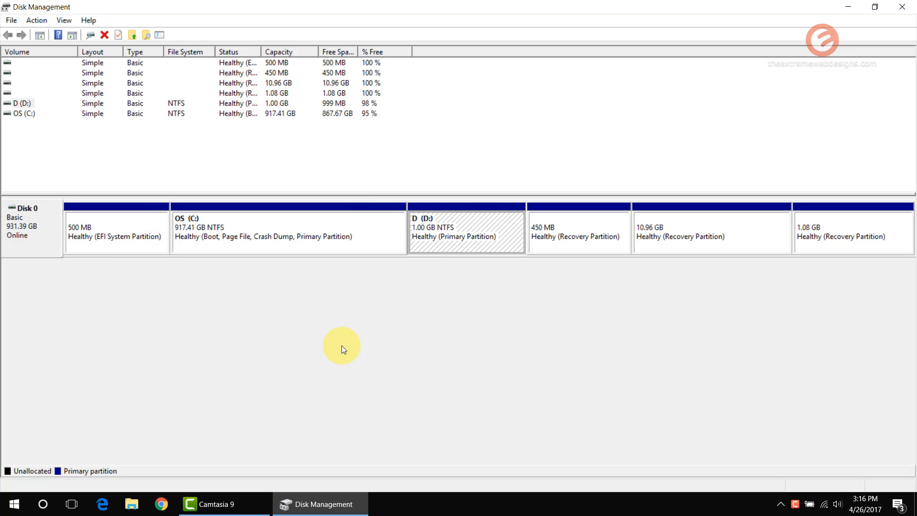
pyautogui.moveTo(746, 380)
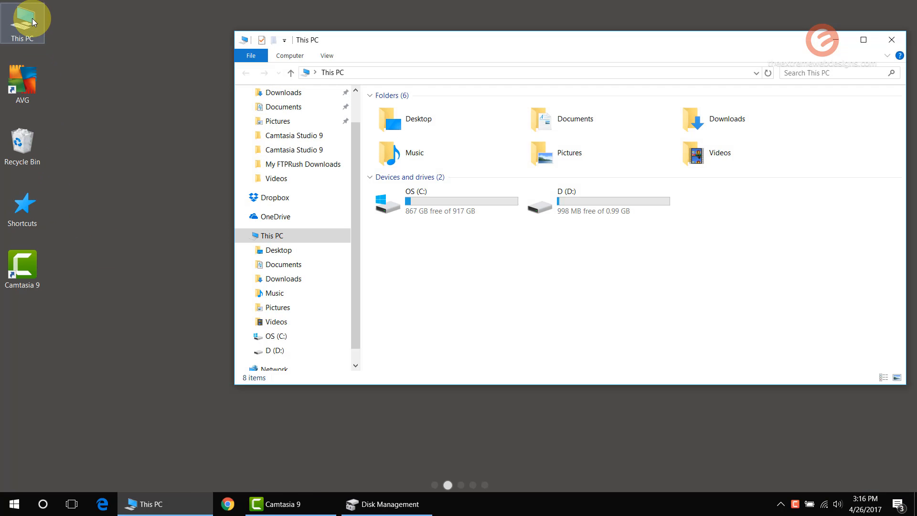
# - Show This PC listing OS (C:) and D (D:) with 998 MB free of 0.99 GB
pyautogui.click(596, 201)
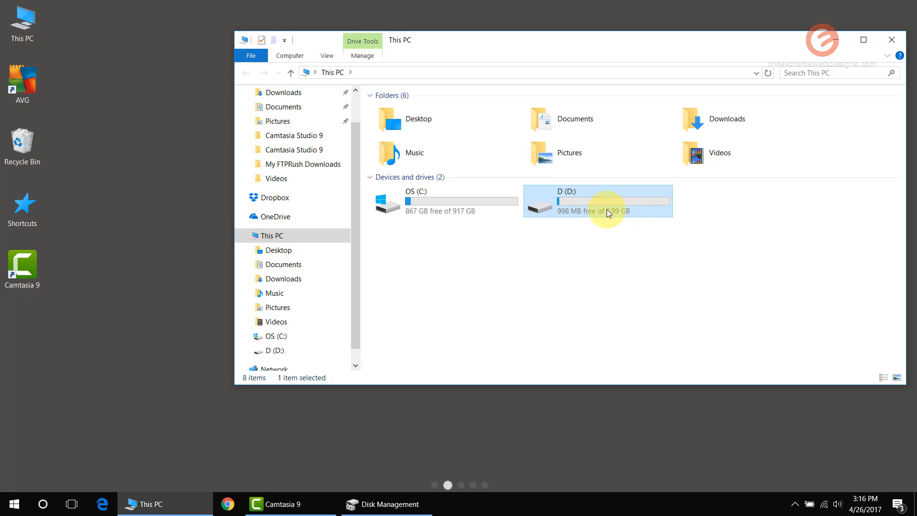
pyautogui.moveTo(455, 208)
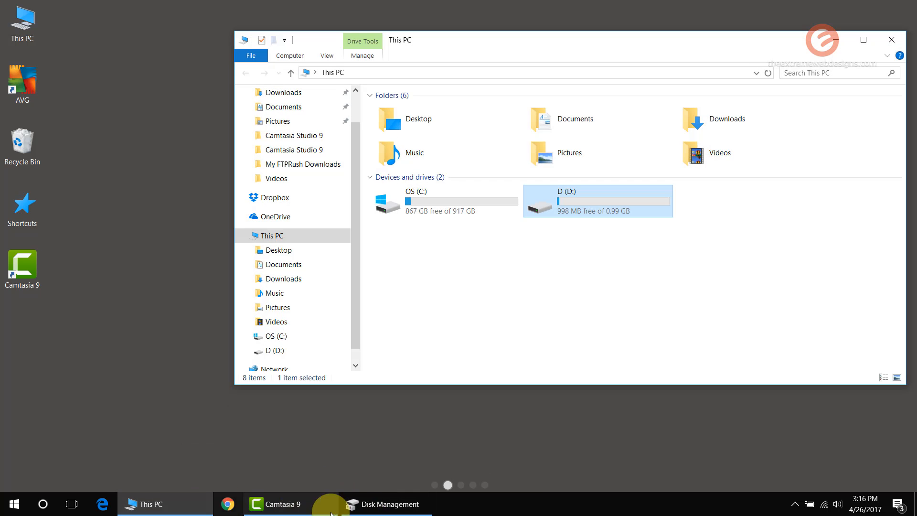
# - Delete the D (D:) volume on Disk 0, confirming the warning, leaving 1.00 GB unallocated
pyautogui.click(385, 503)
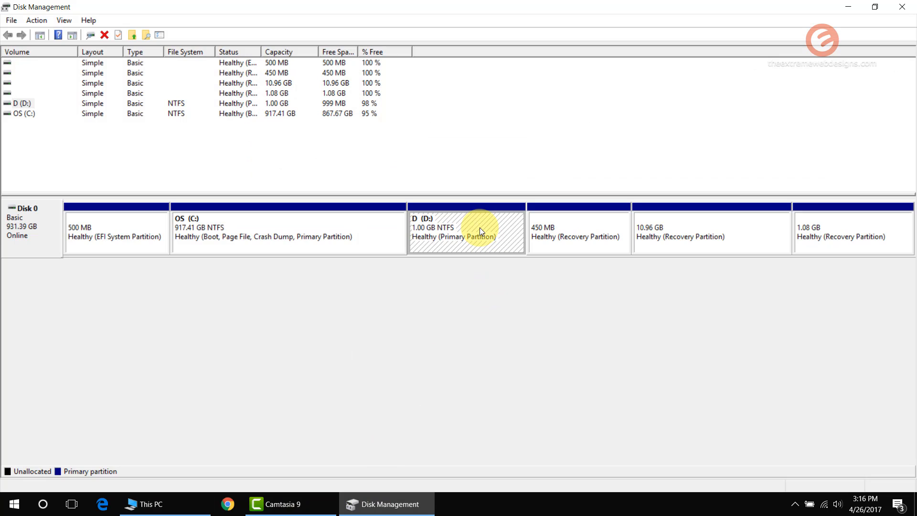
pyautogui.rightClick(479, 231)
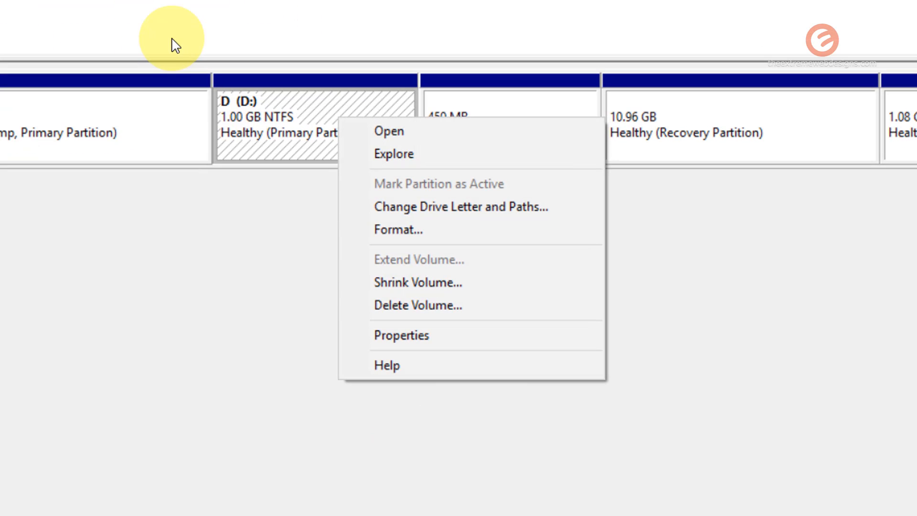
pyautogui.moveTo(418, 306)
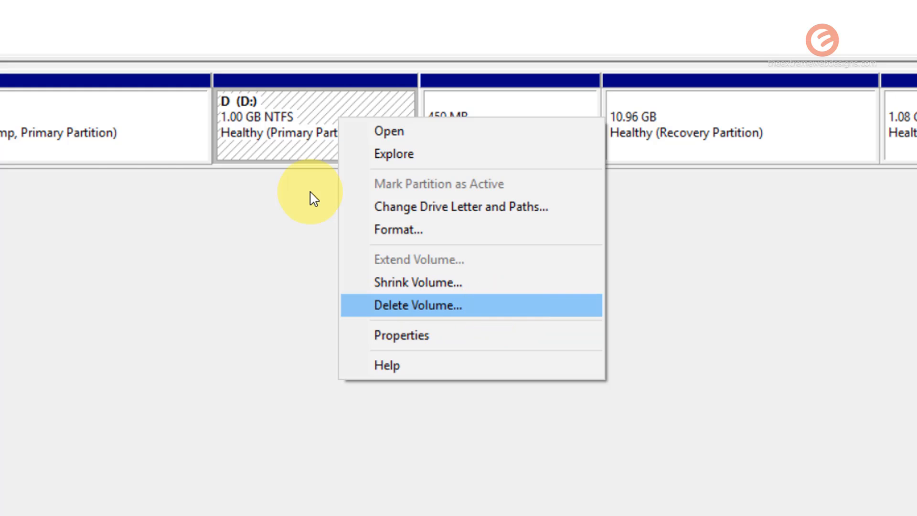
pyautogui.click(418, 305)
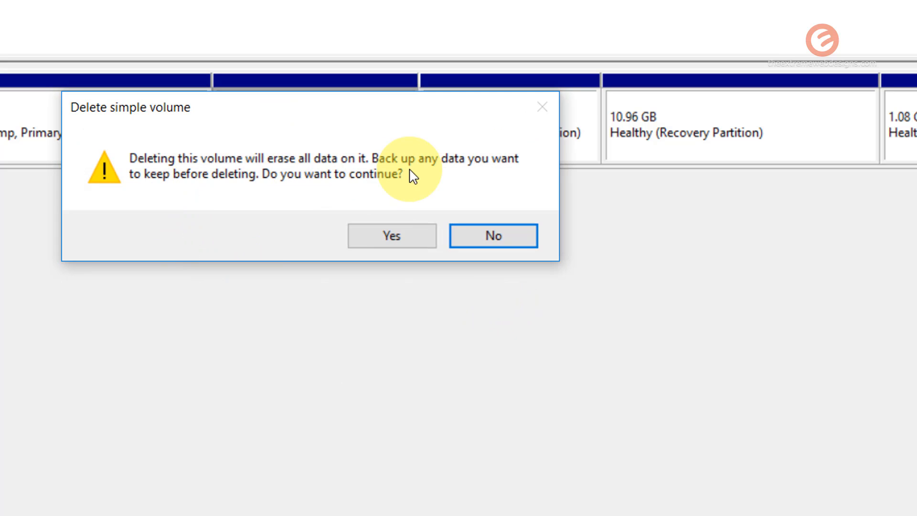
pyautogui.moveTo(310, 198)
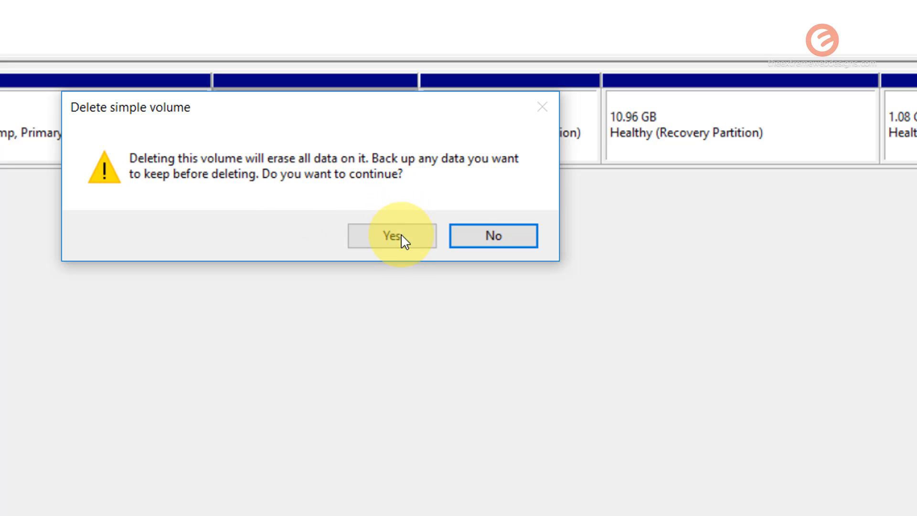
pyautogui.click(390, 237)
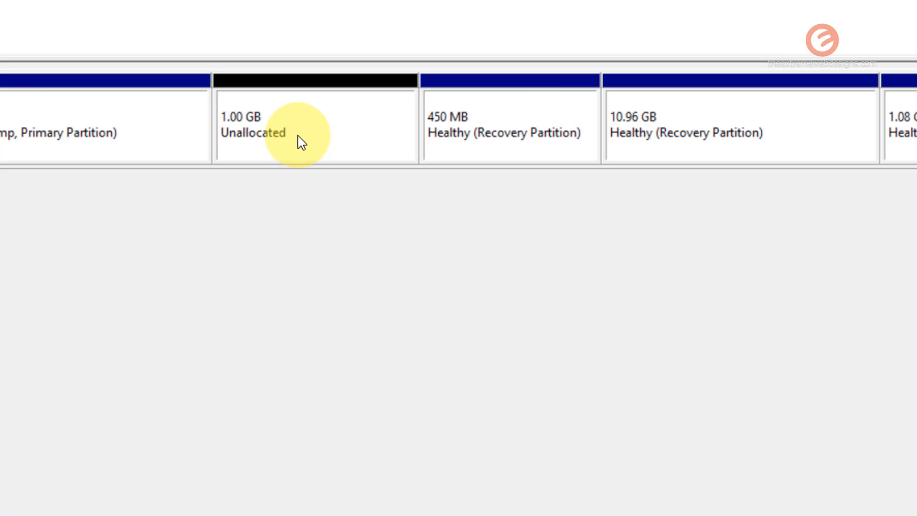
pyautogui.moveTo(284, 139)
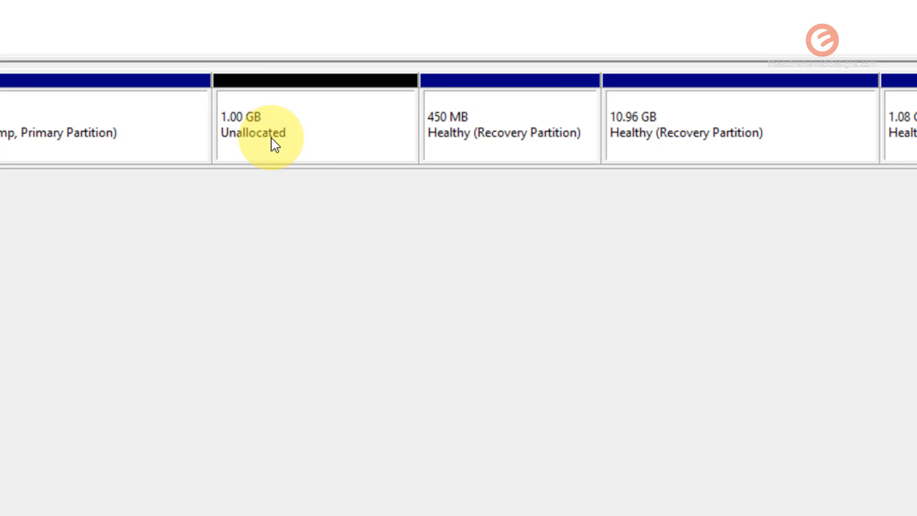
pyautogui.moveTo(262, 152)
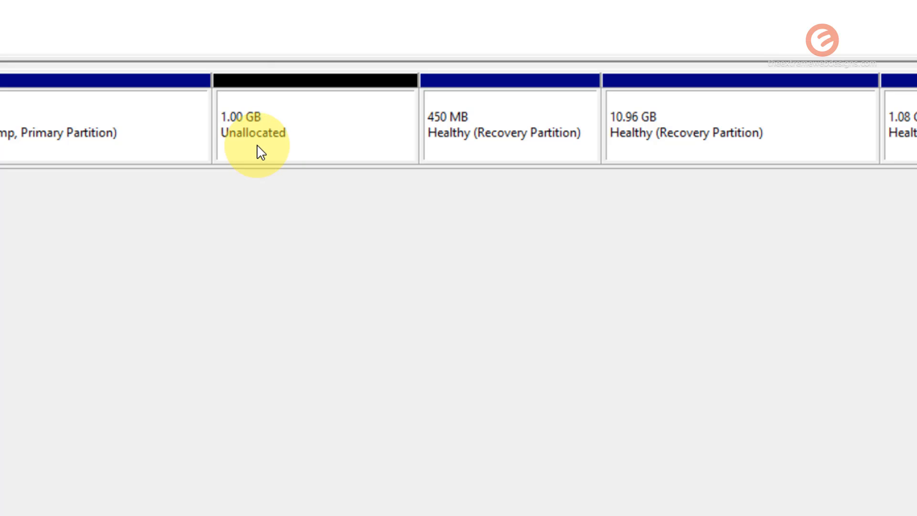
# - Extend OS (C:) by the full 1024 MB of unallocated space through the Extend Volume wizard
pyautogui.click(316, 124)
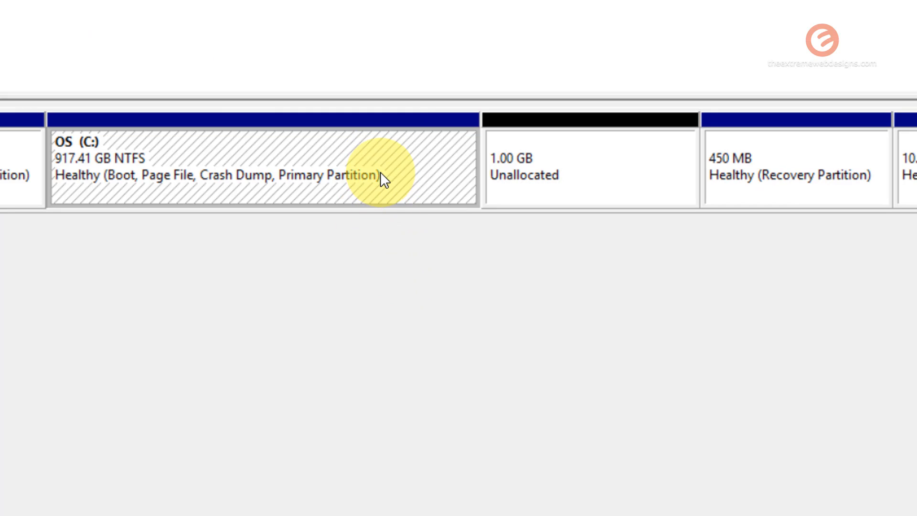
pyautogui.rightClick(380, 176)
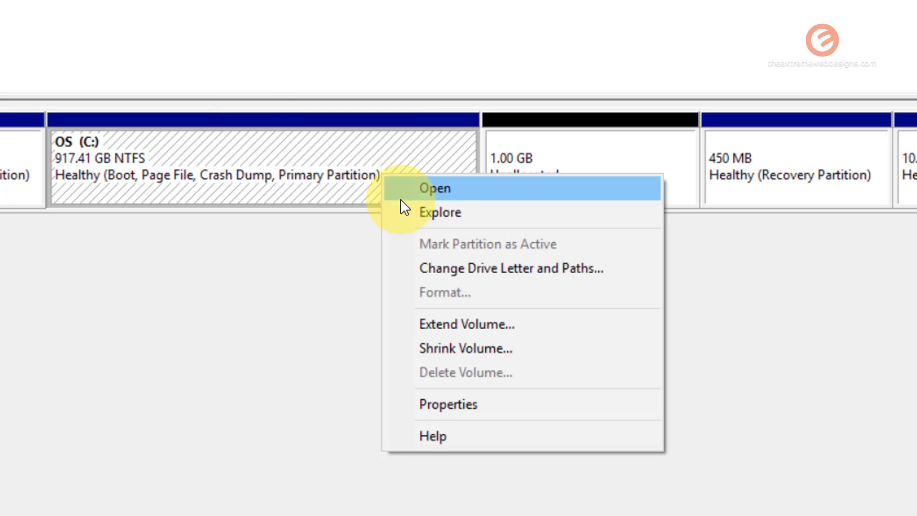
pyautogui.moveTo(523, 324)
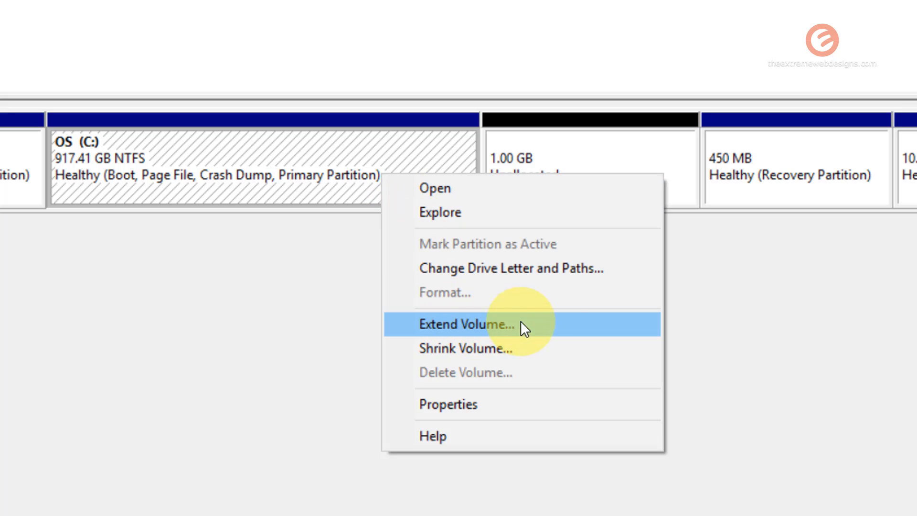
pyautogui.moveTo(397, 210)
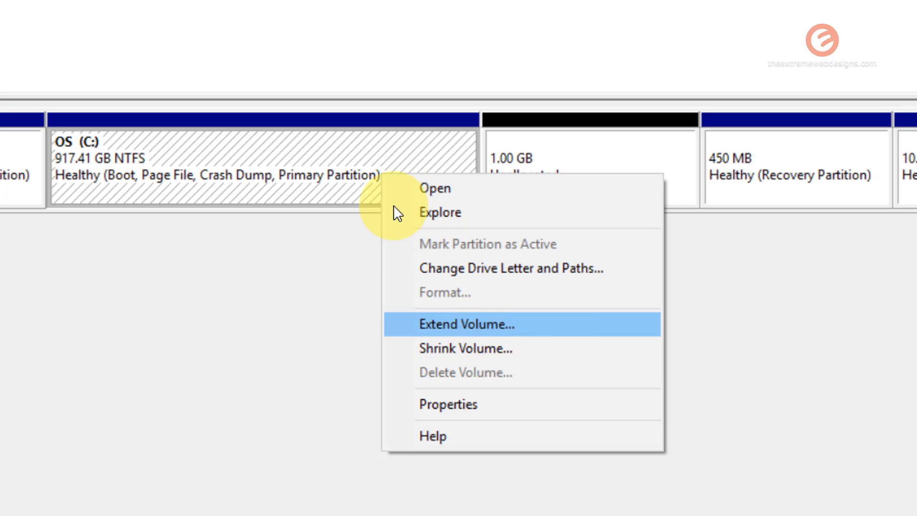
pyautogui.click(467, 324)
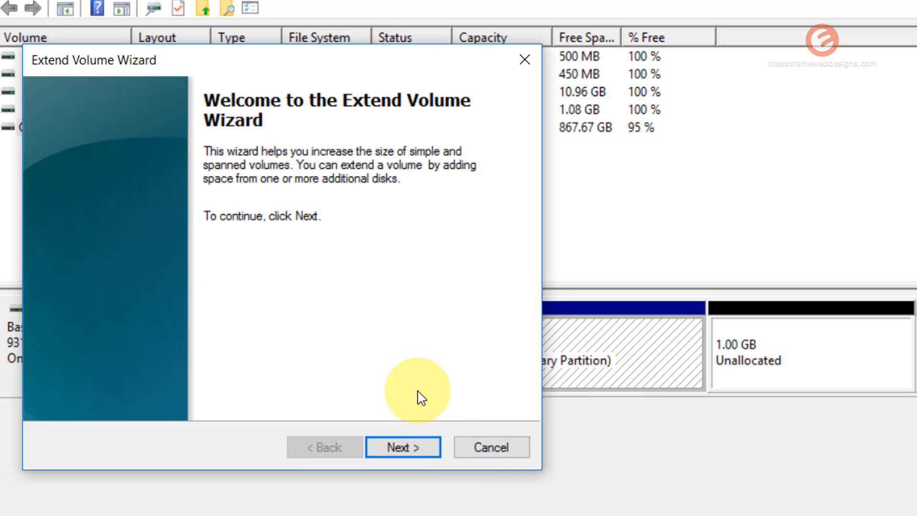
pyautogui.click(402, 448)
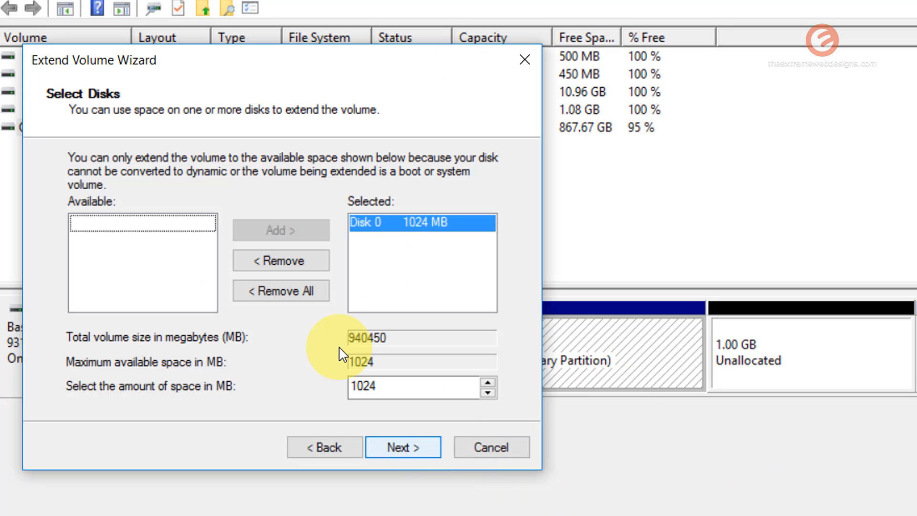
pyautogui.moveTo(373, 303)
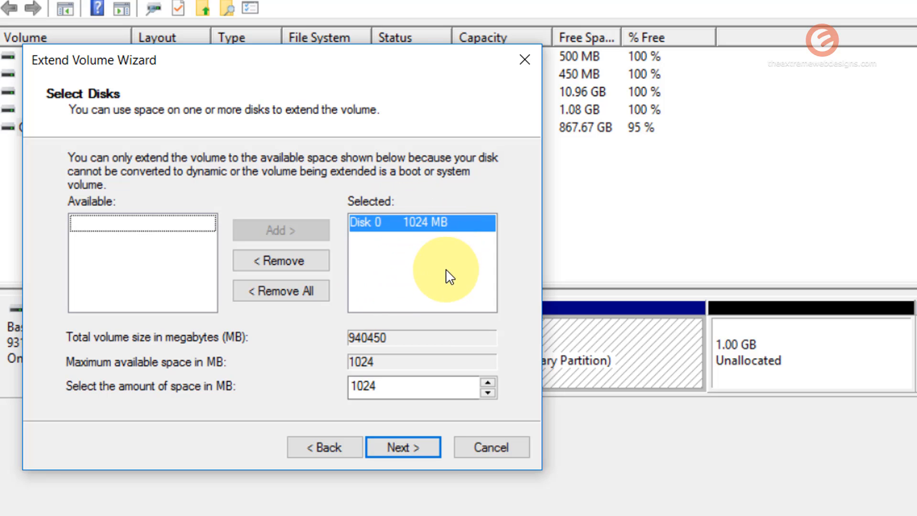
pyautogui.moveTo(416, 277)
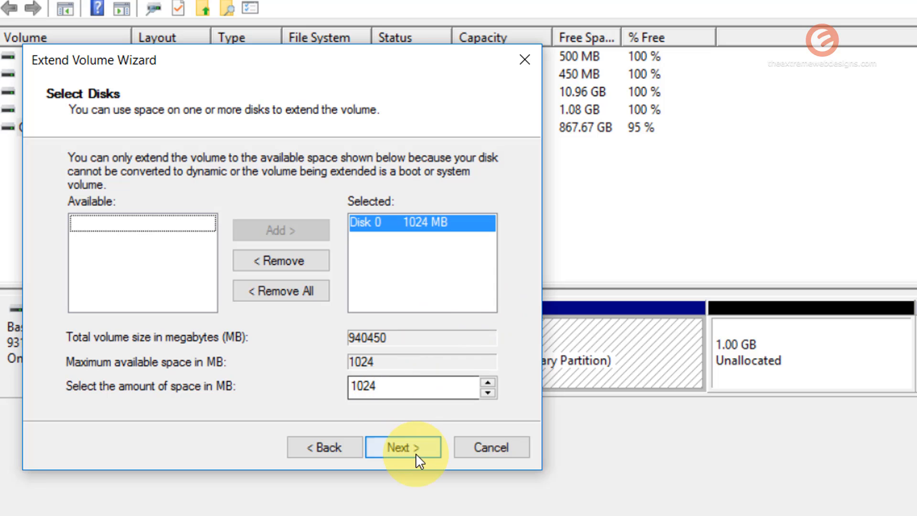
pyautogui.click(402, 447)
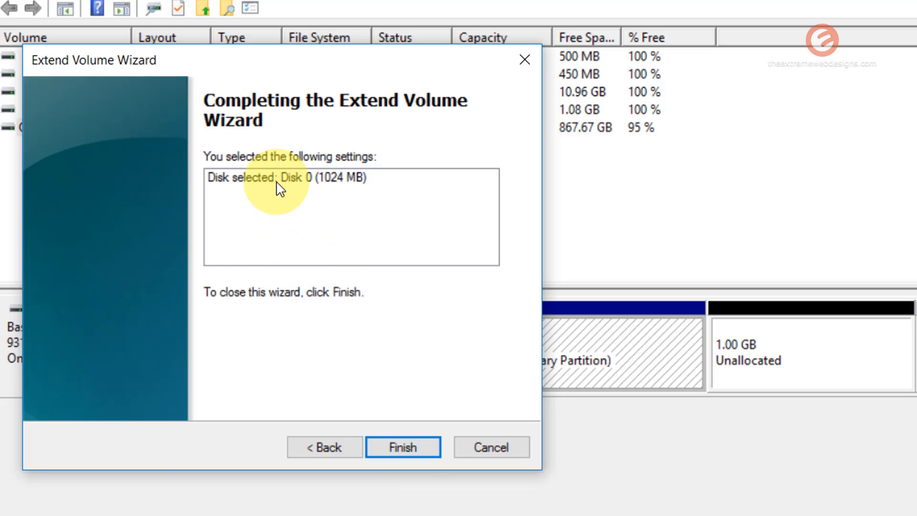
pyautogui.moveTo(361, 359)
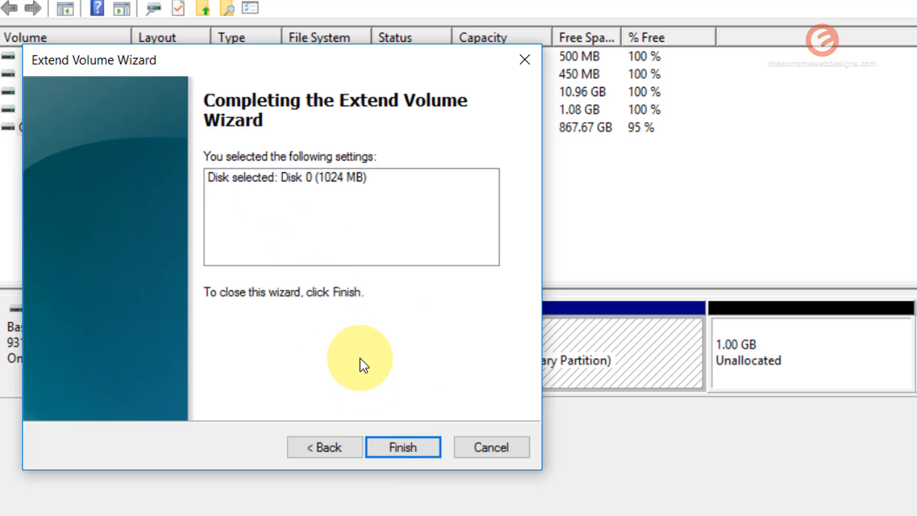
pyautogui.click(403, 447)
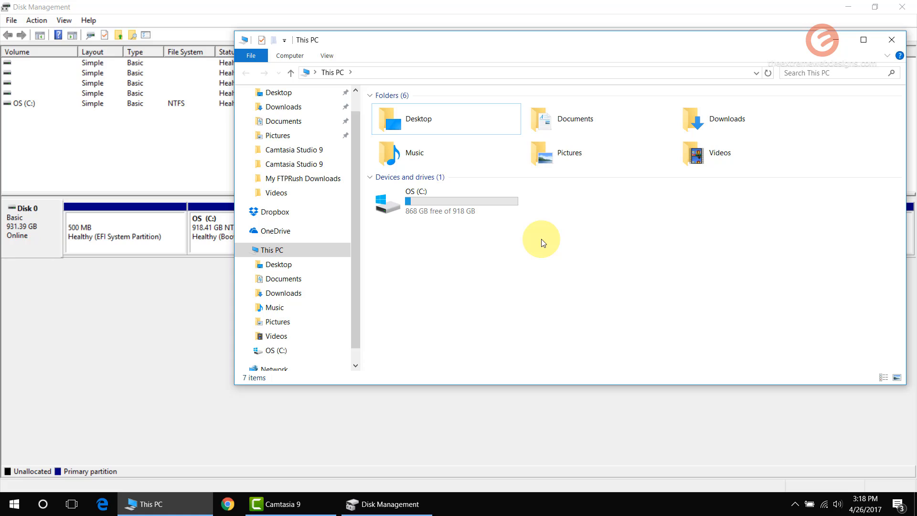
pyautogui.moveTo(456, 228)
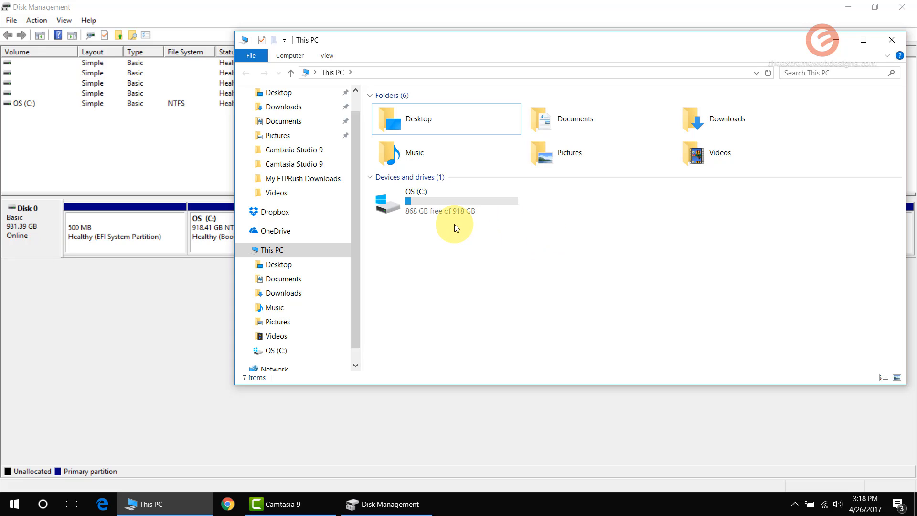